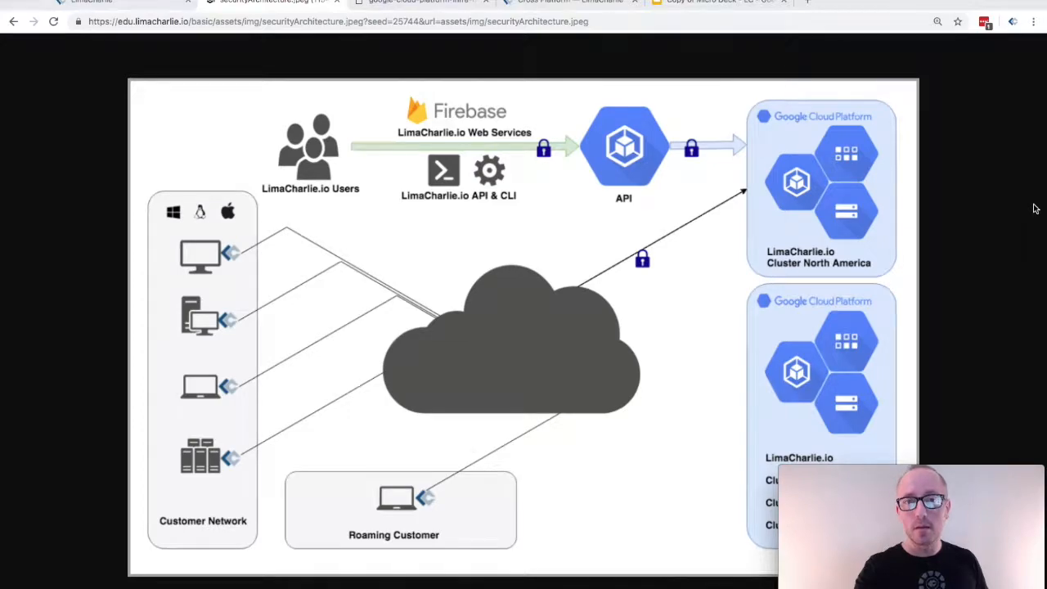
Step: Show the GCP infrastructure world map, then the LimaCharlie cross-platform agent page
click(422, 1)
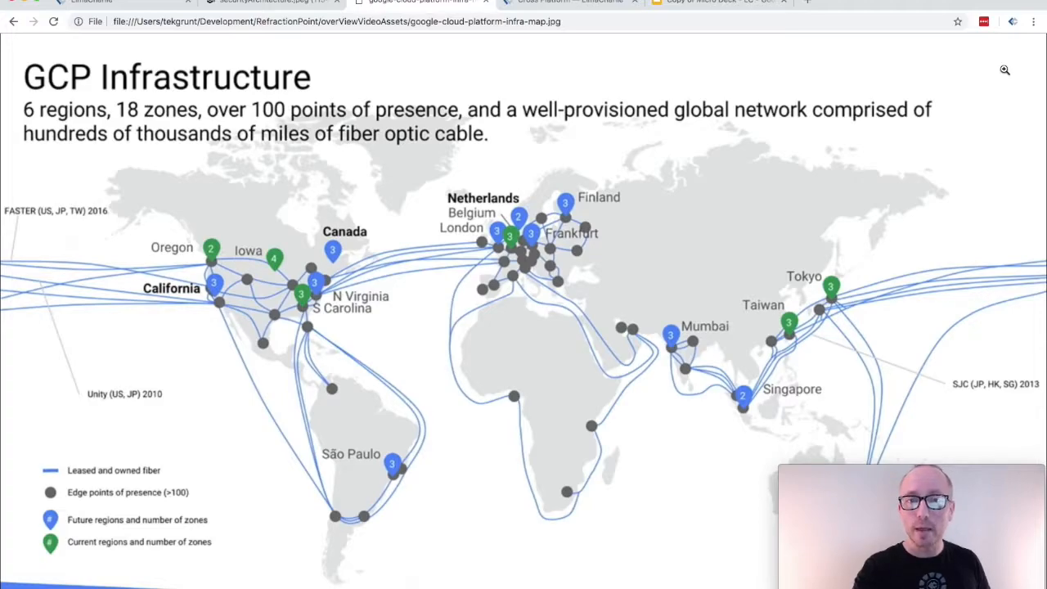
click(569, 2)
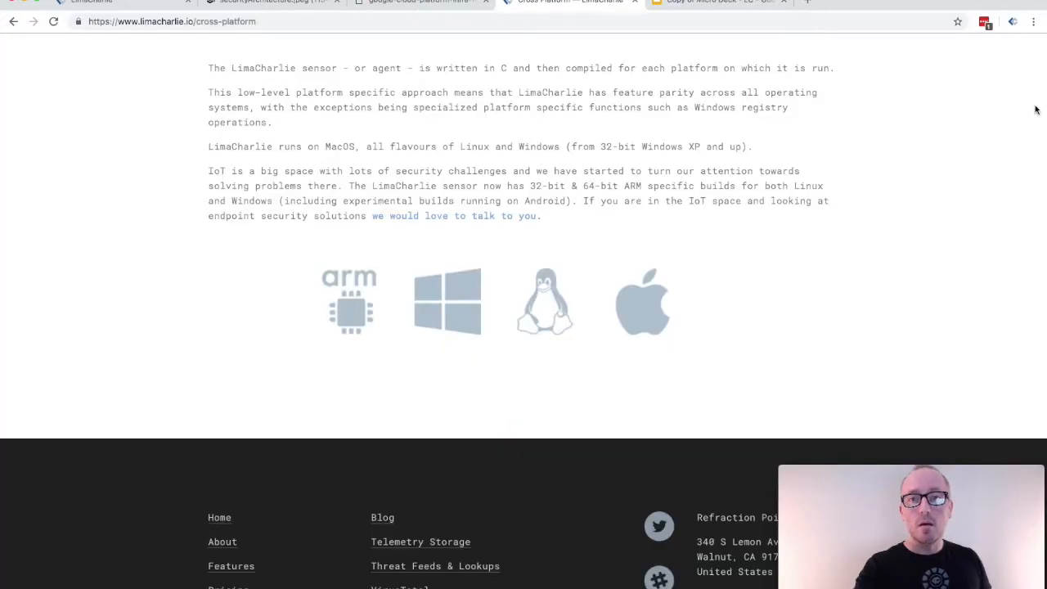